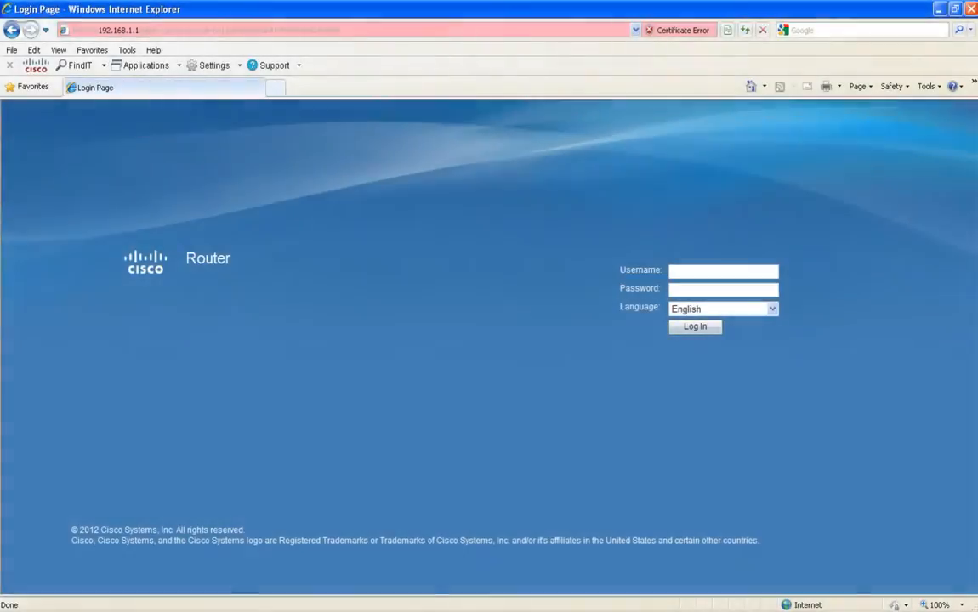
# Step: Log in to the RV215W utility with the administrator username and password
pyautogui.click(723, 270)
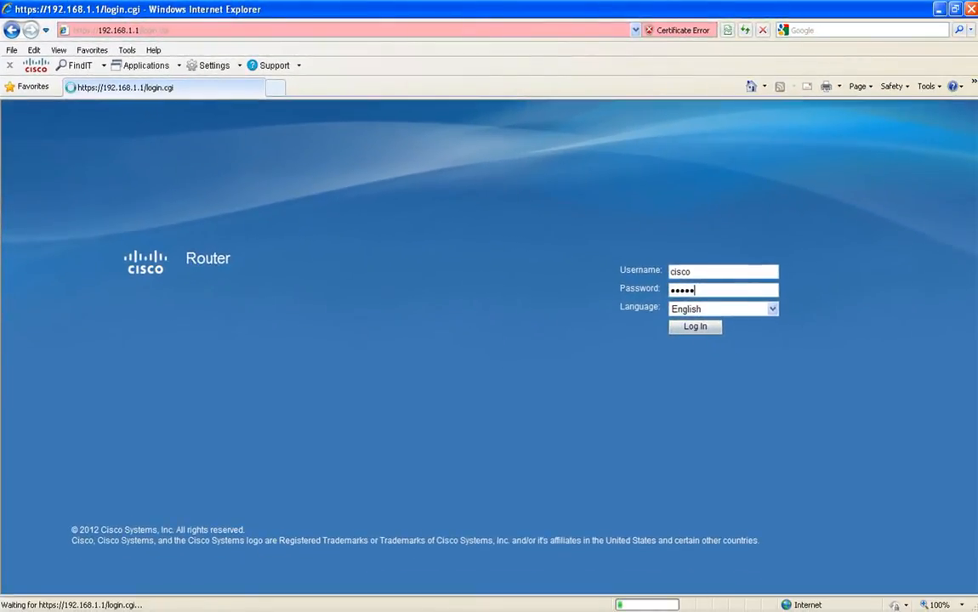
pyautogui.click(694, 326)
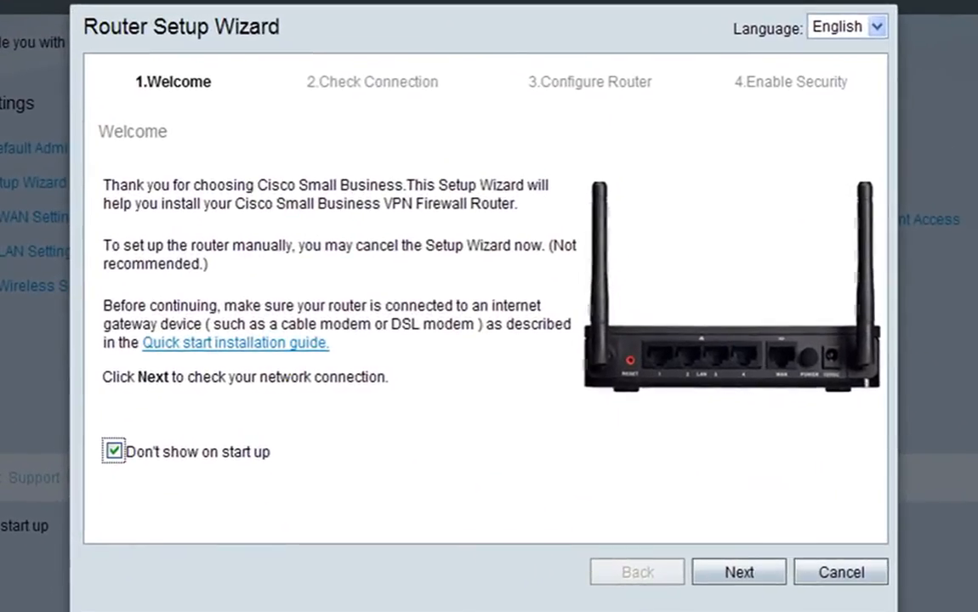
# Step: Advance past Welcome and Check Connection, keeping the existing WAN connection setting checked
pyautogui.click(738, 571)
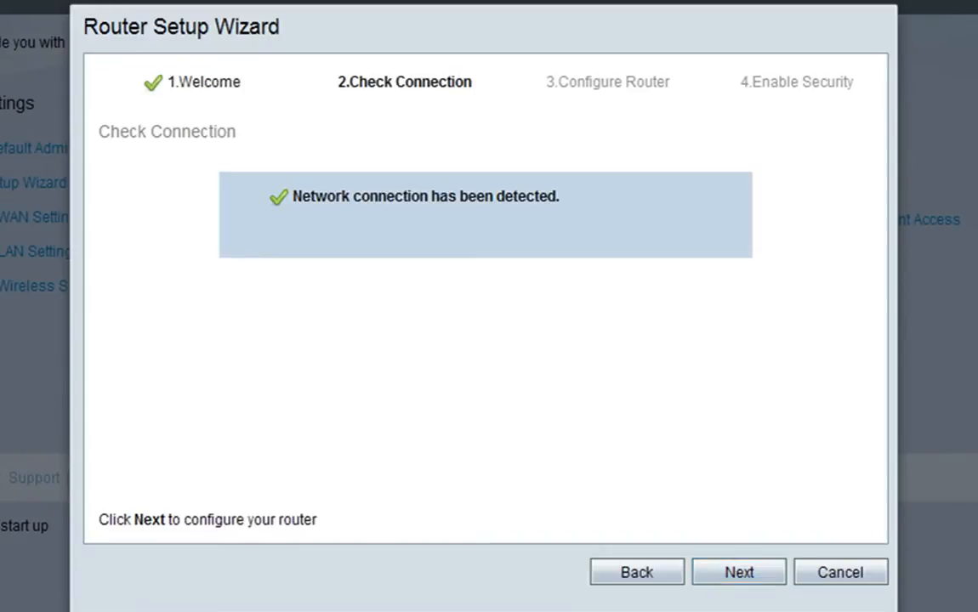
pyautogui.click(737, 572)
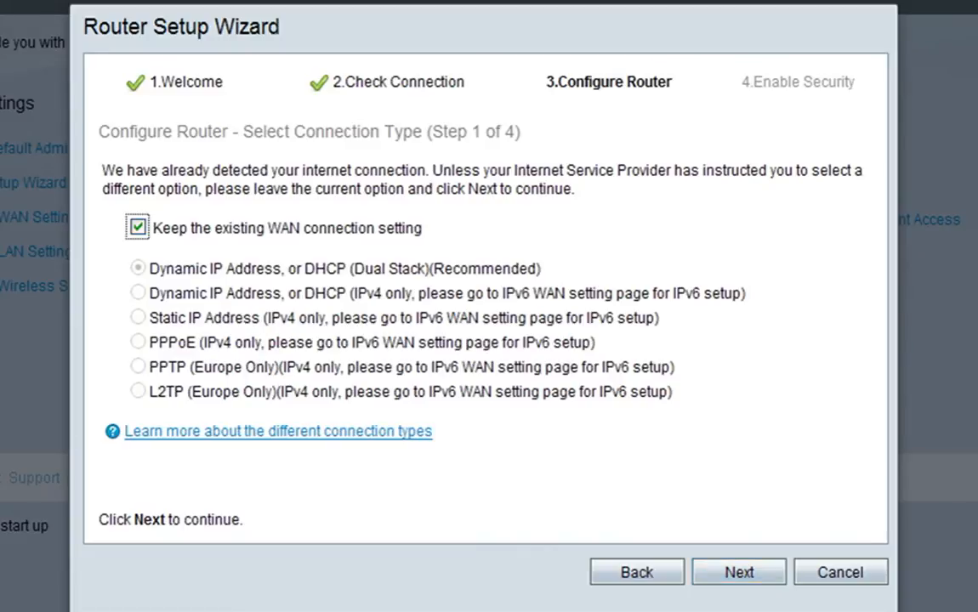
pyautogui.click(137, 228)
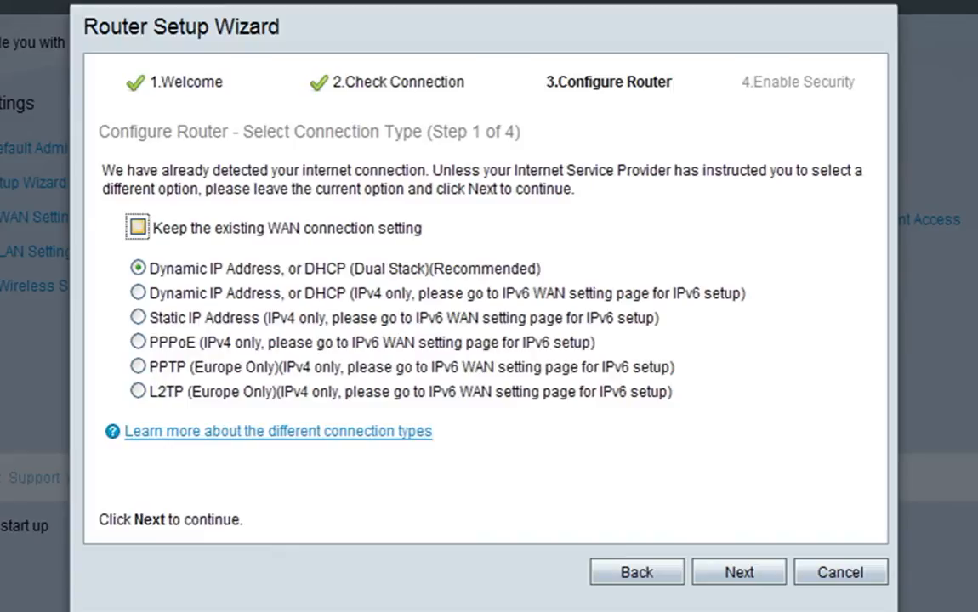
pyautogui.click(137, 227)
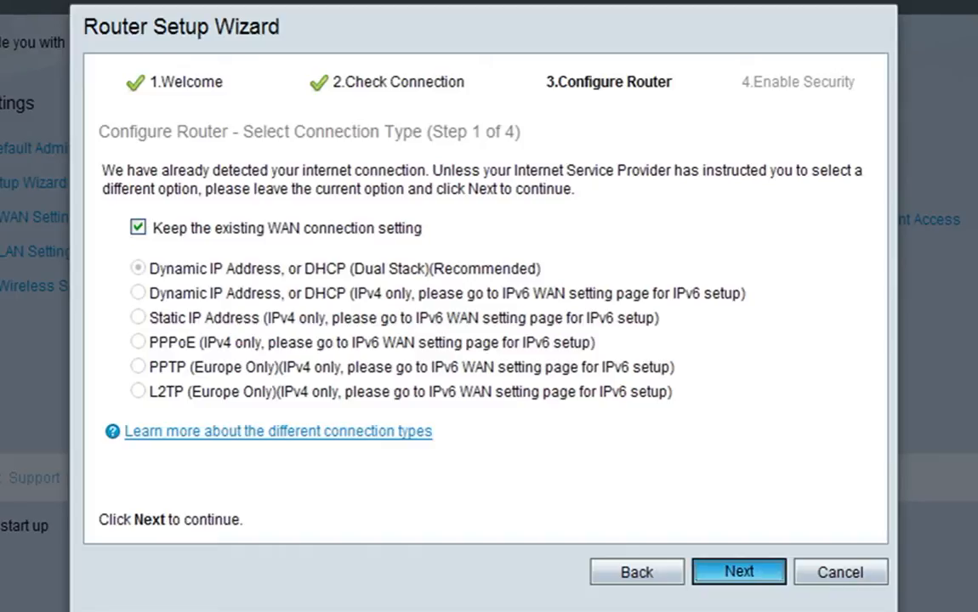
# Step: Accept the connection type and keep Pacific Time as the time zone, reaching Set Router MAC Address
pyautogui.click(738, 571)
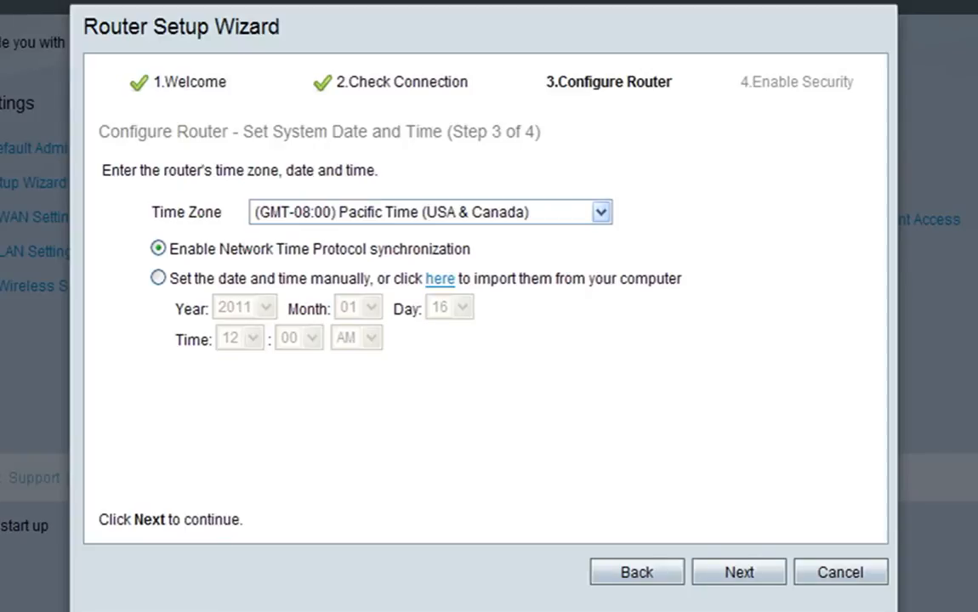
pyautogui.click(600, 212)
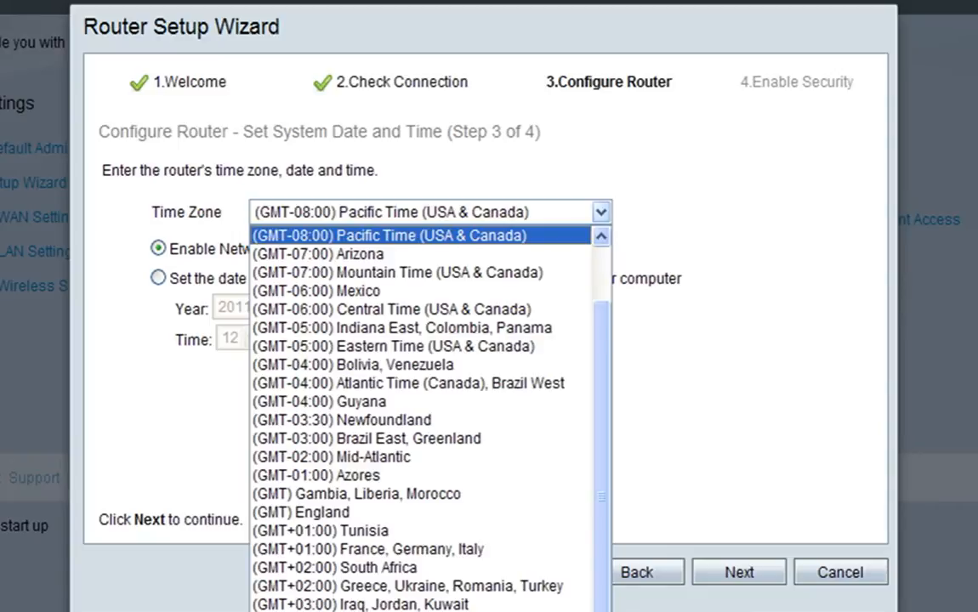
pyautogui.click(388, 235)
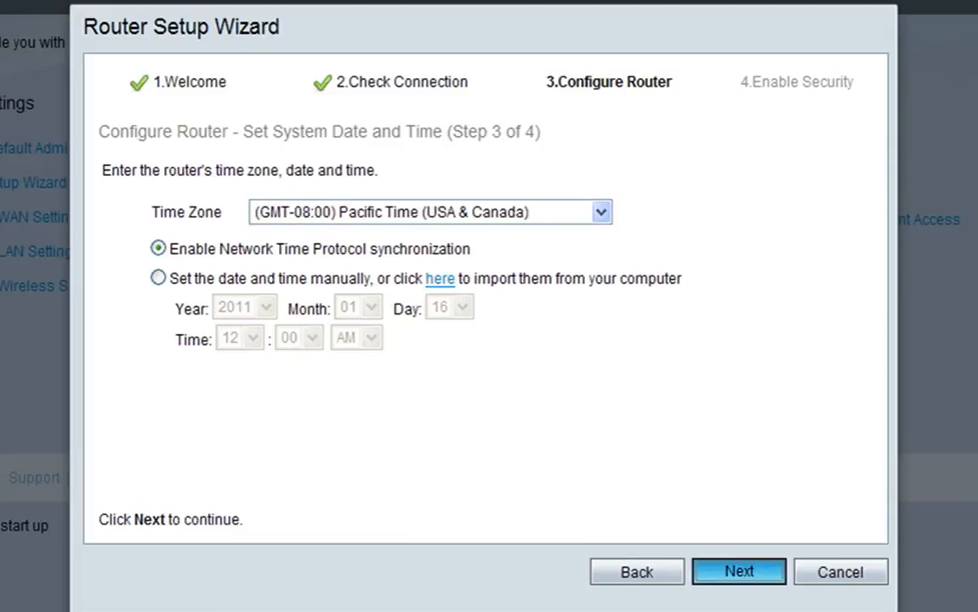
pyautogui.click(738, 572)
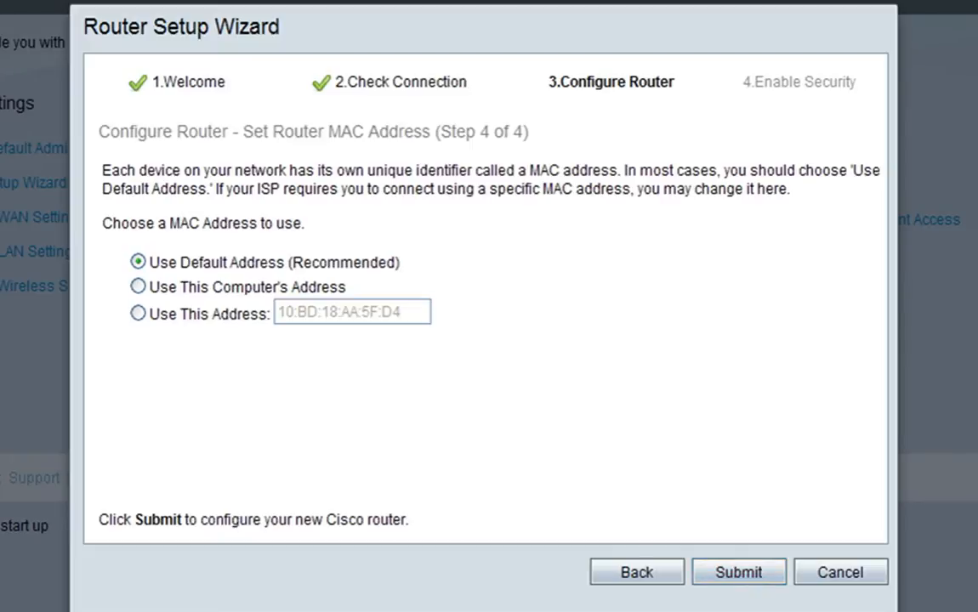
pyautogui.moveTo(738, 571)
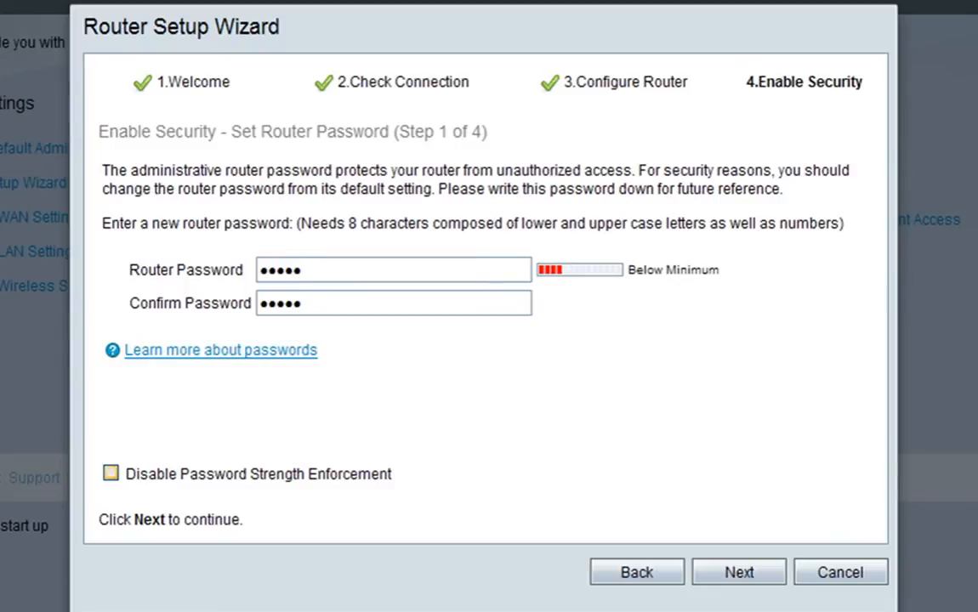
# Step: Pass the router password step and replace the default wireless network name with 'Data'
pyautogui.click(111, 473)
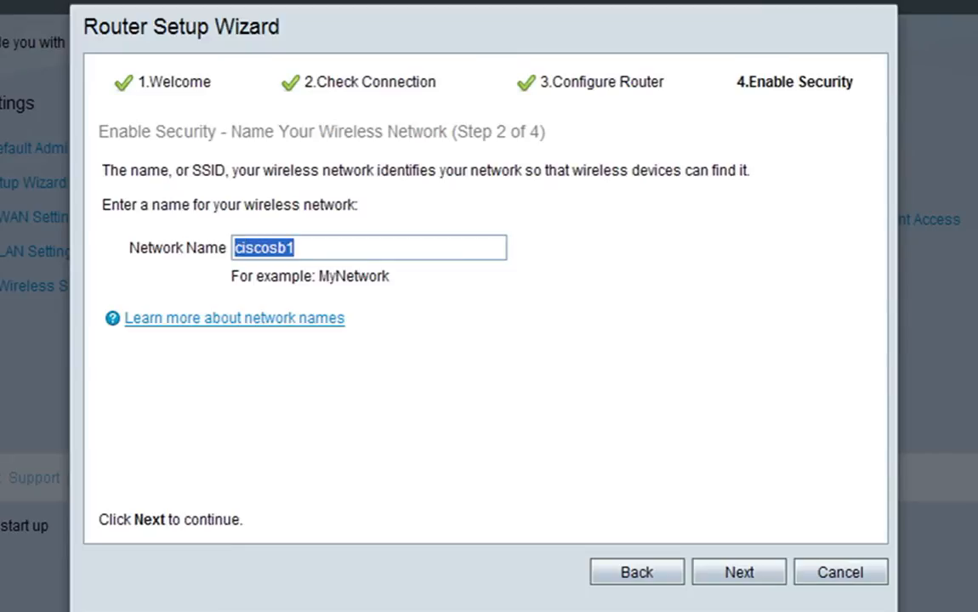
pyautogui.press('Delete')
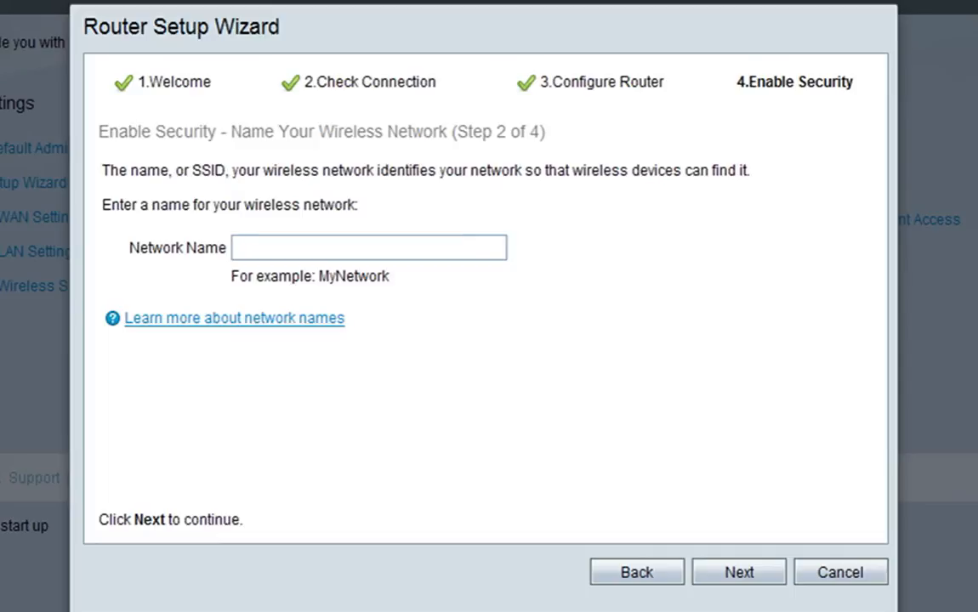
pyautogui.write('Data')
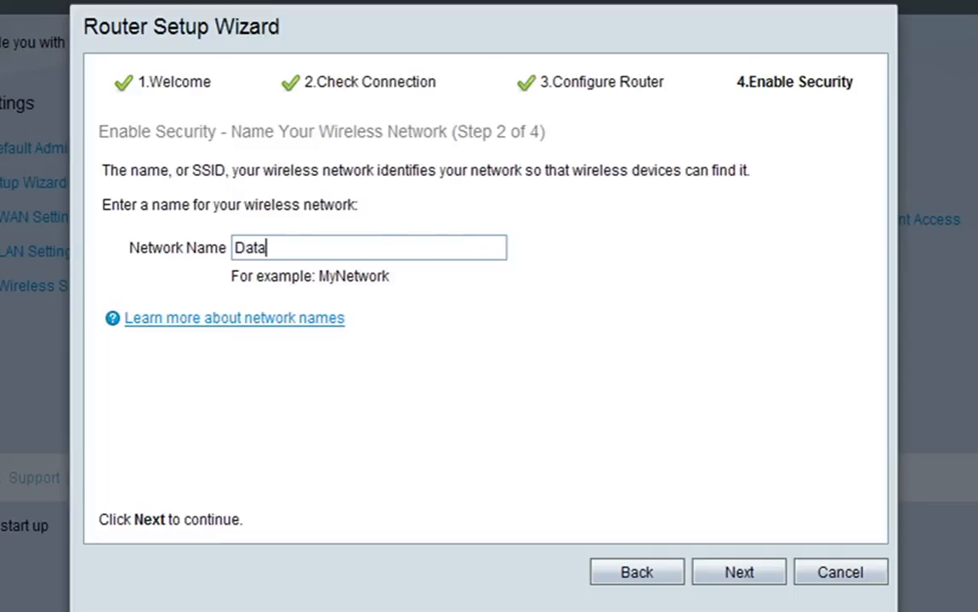
pyautogui.click(737, 571)
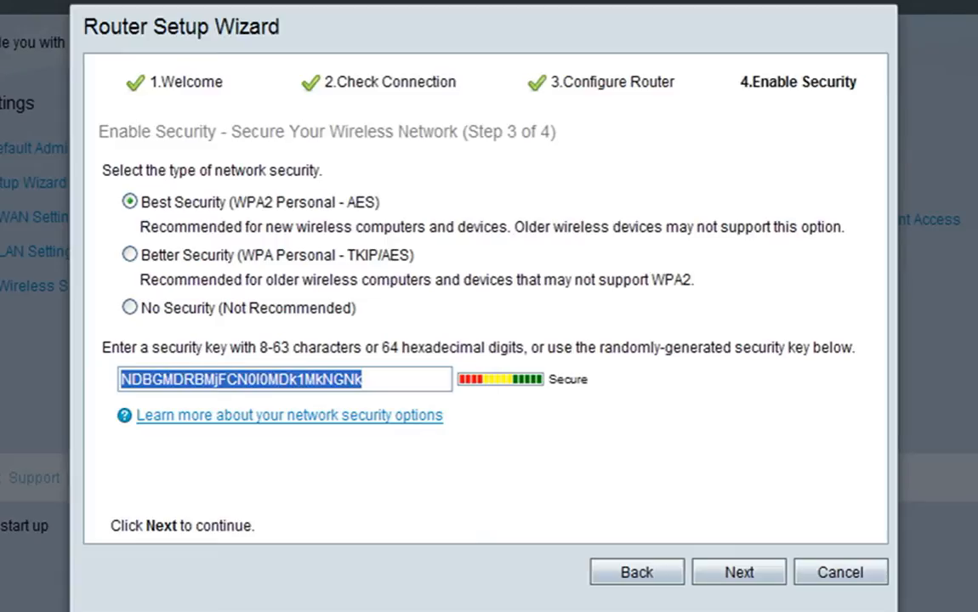
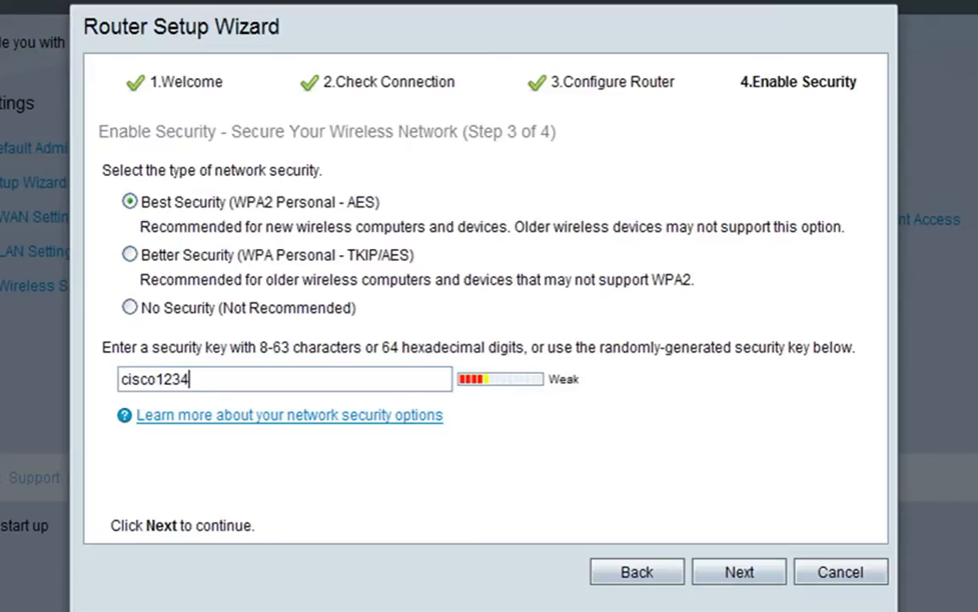
pyautogui.click(738, 571)
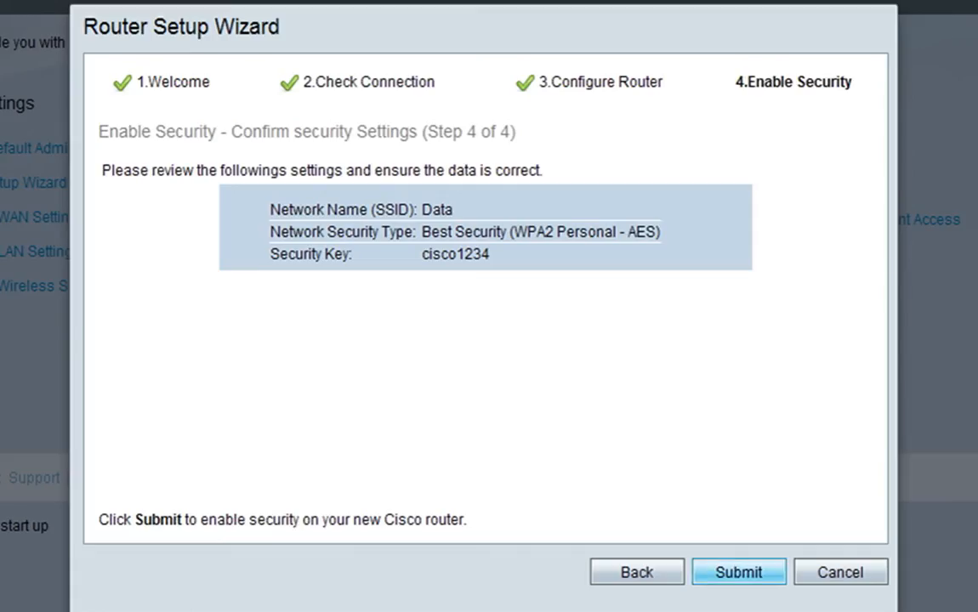
pyautogui.click(738, 571)
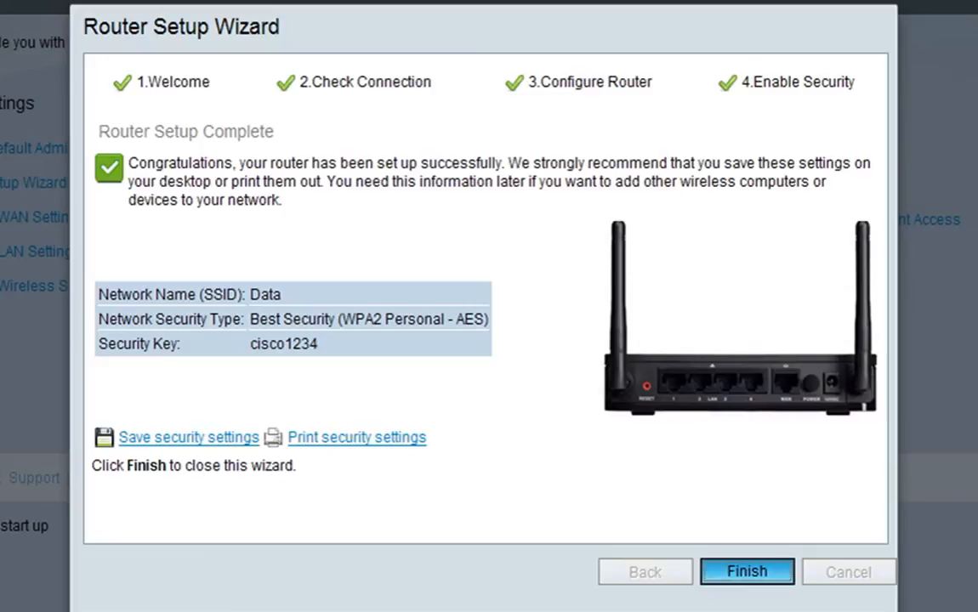
pyautogui.click(746, 571)
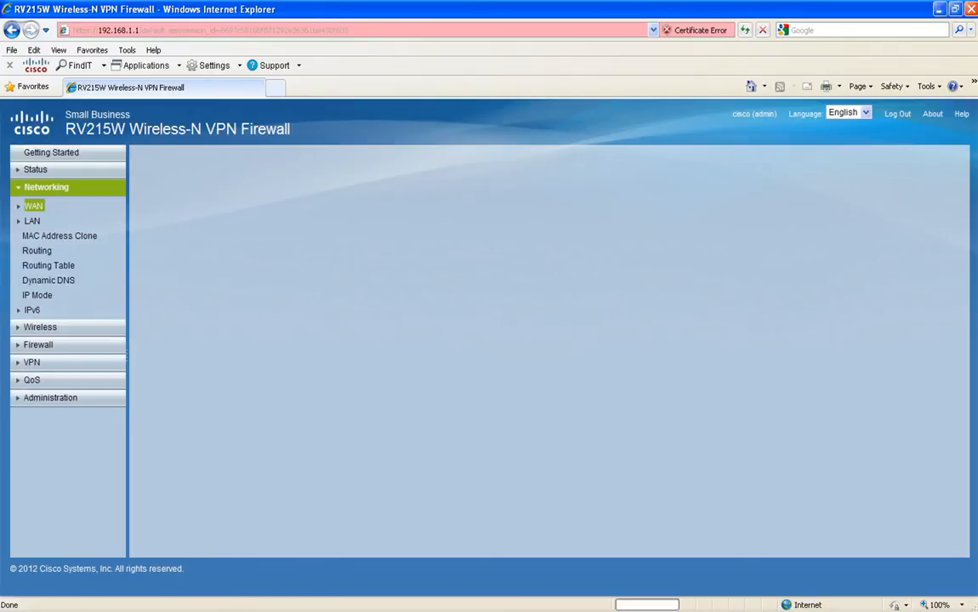
# Step: Navigate to Networking > LAN, then Wireless Basic Settings showing SSID Data with WPA2-Personal
pyautogui.click(31, 221)
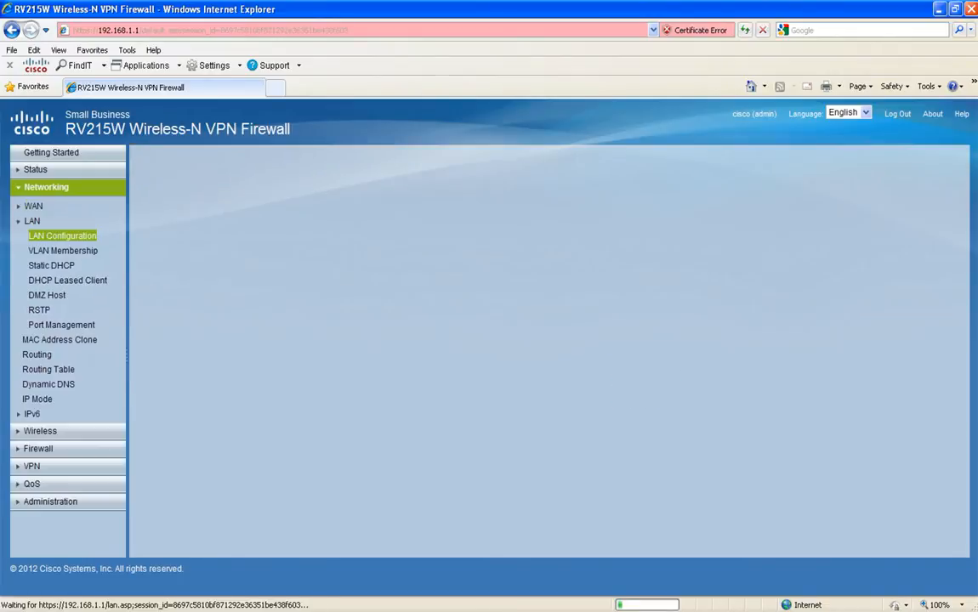
pyautogui.click(62, 236)
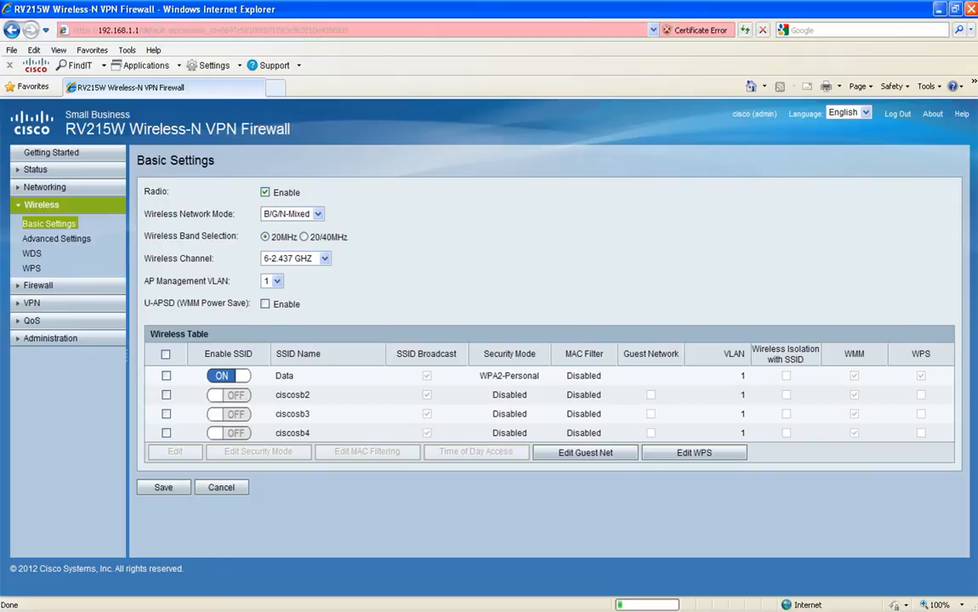
# Step: Visit Administration Password Complexity, Users, then Diagnostics > Network Tools
pyautogui.click(52, 274)
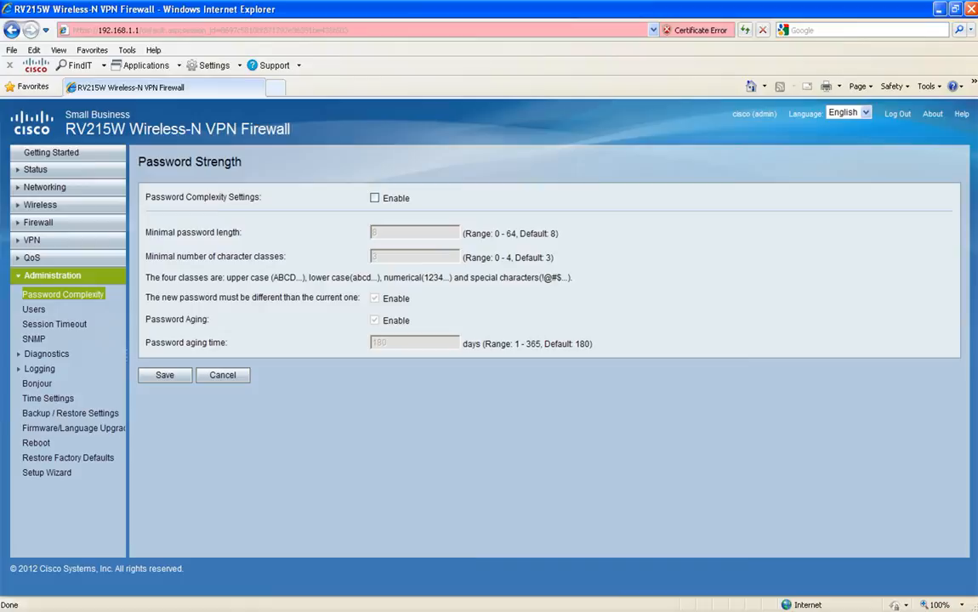
pyautogui.click(34, 309)
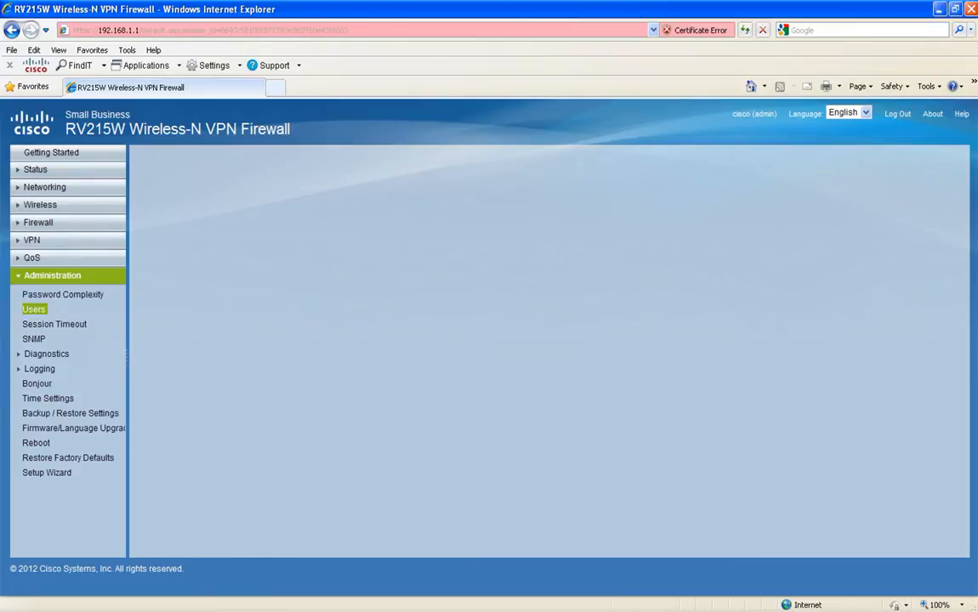
pyautogui.click(34, 308)
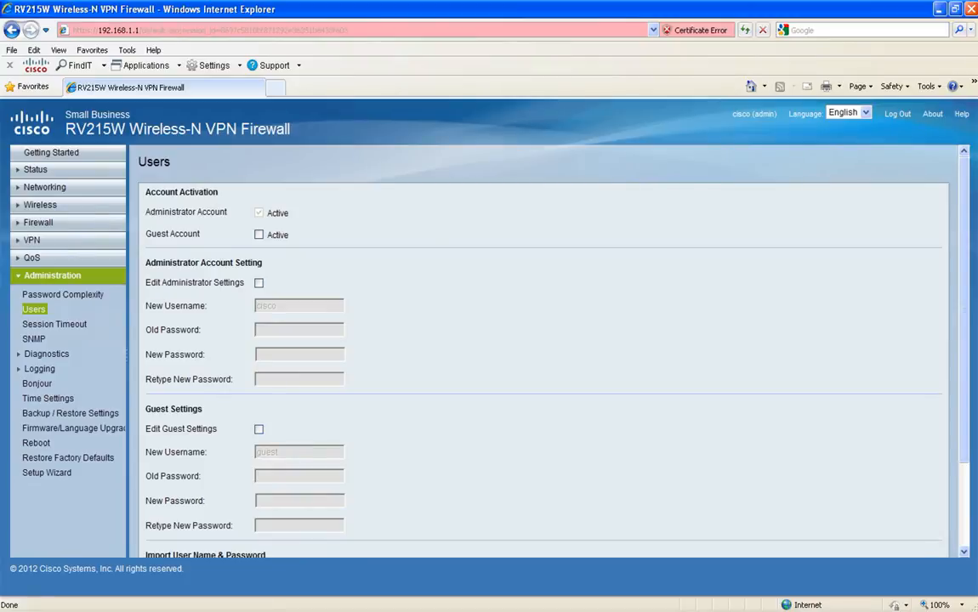
pyautogui.click(46, 353)
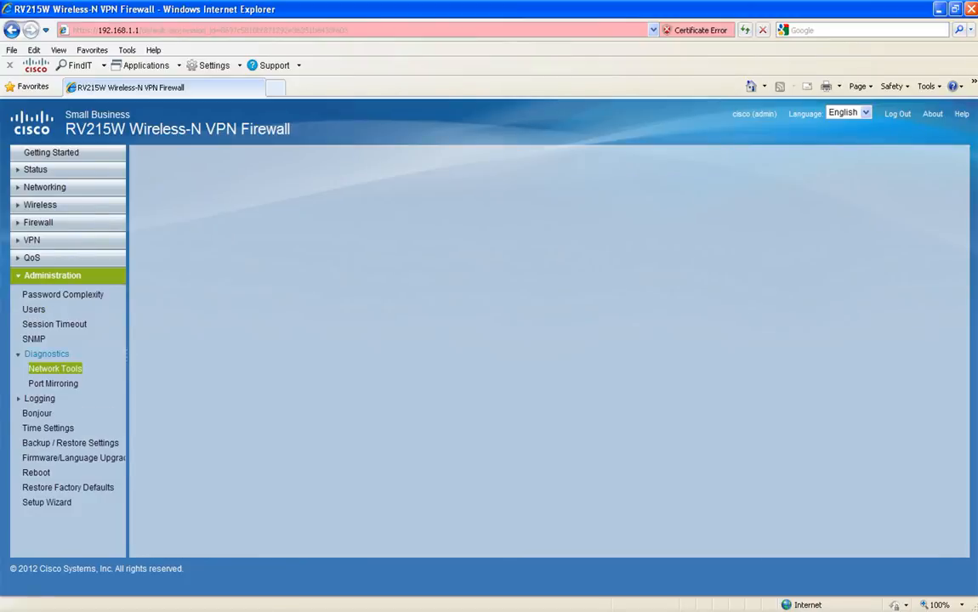
pyautogui.click(55, 368)
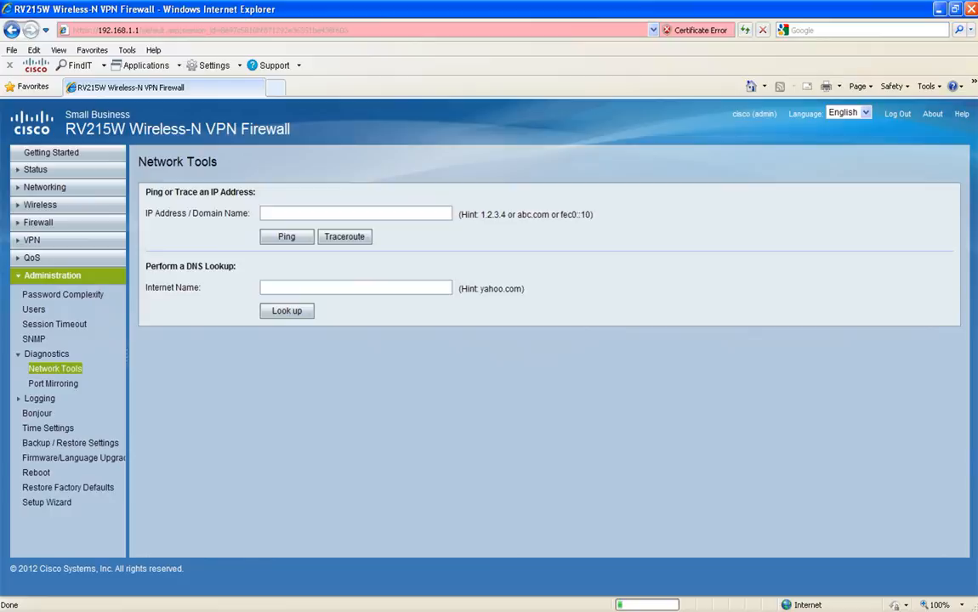
# Step: Show the Firmware/Language Upgrade page with current firmware 1.2.0.15 and scroll through it
pyautogui.click(70, 442)
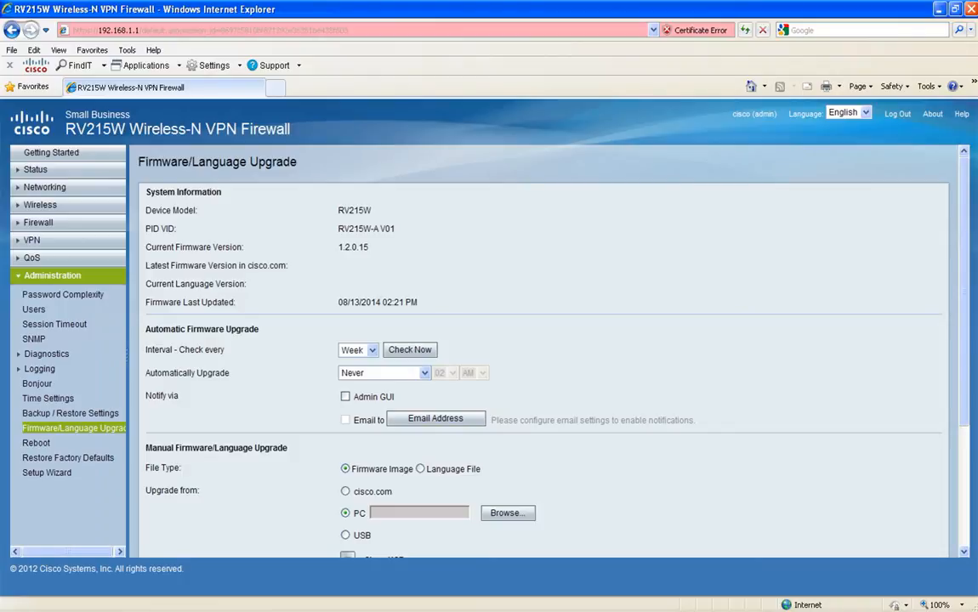
pyautogui.scroll(-3)
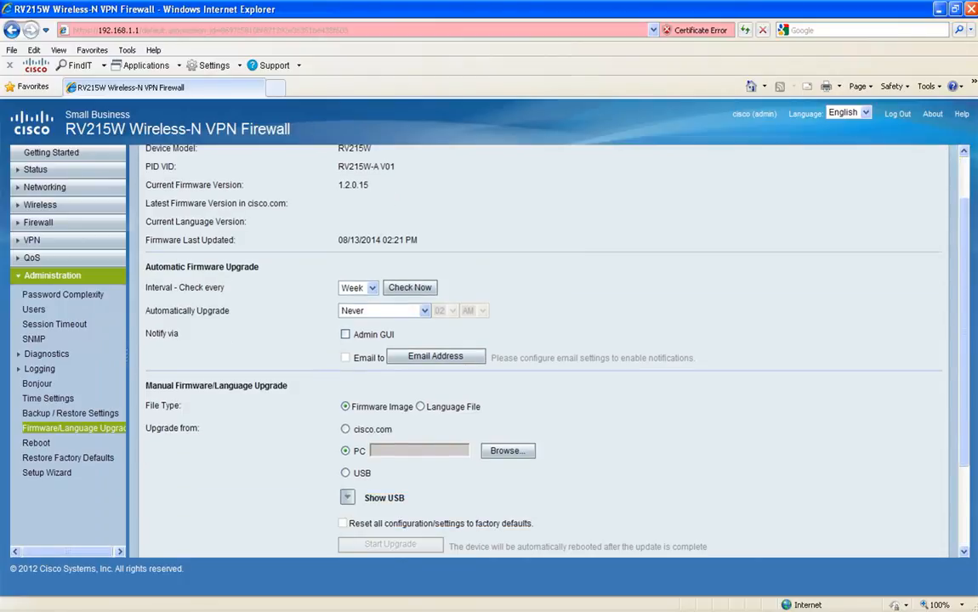